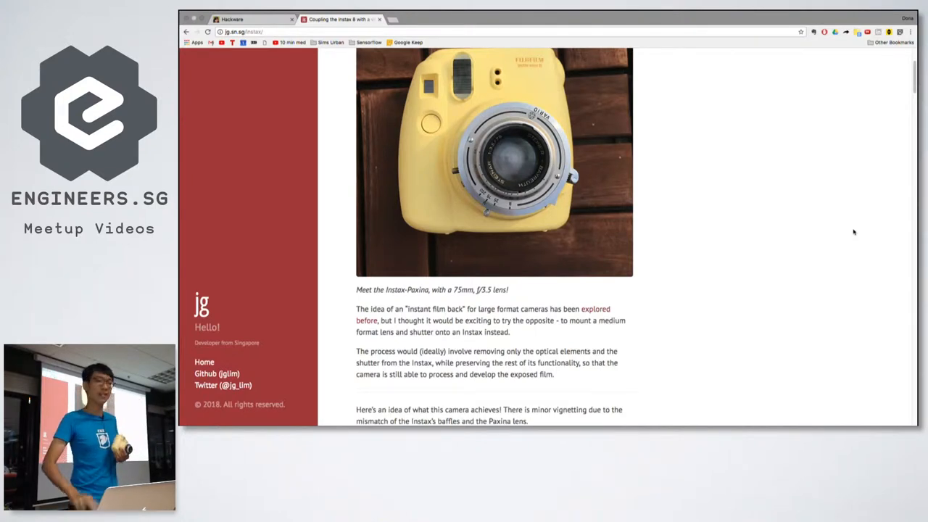
scroll(down, 3)
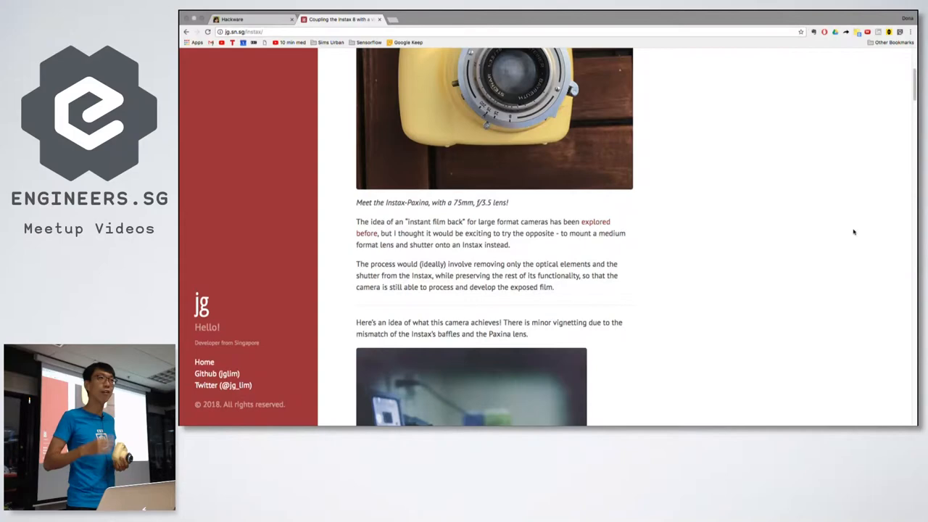
scroll(down, 3)
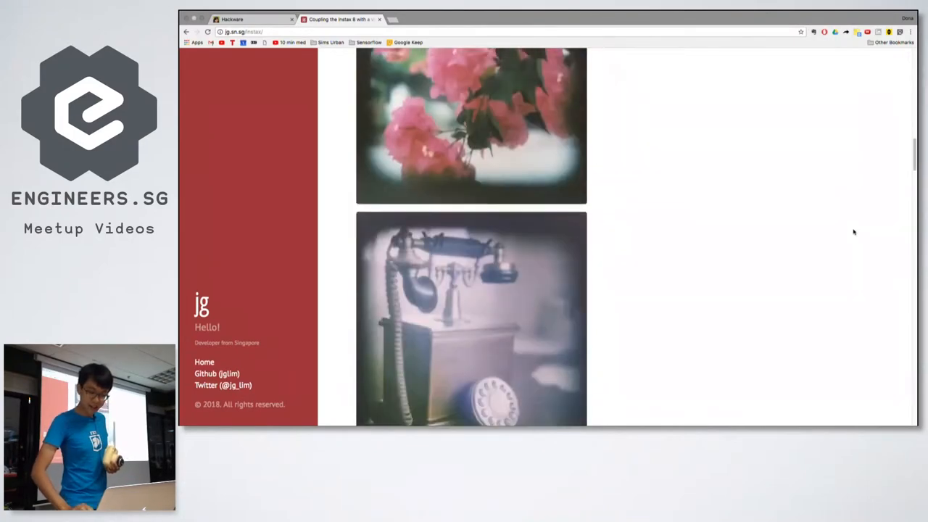
scroll(down, 3)
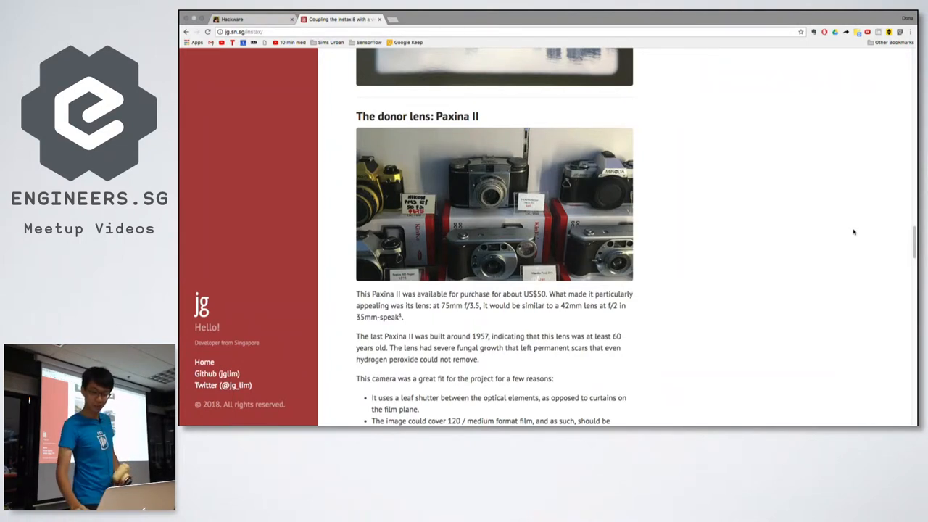
mouse_move(836, 161)
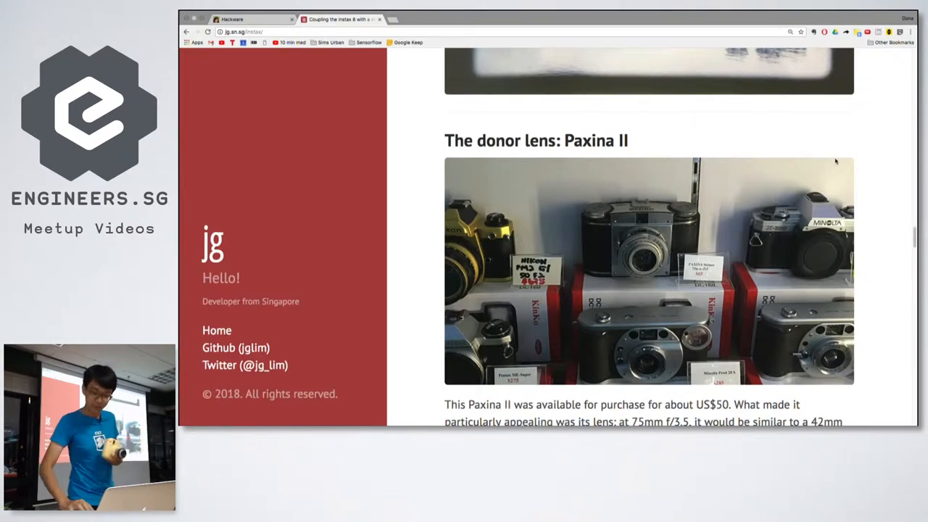
scroll(down, 3)
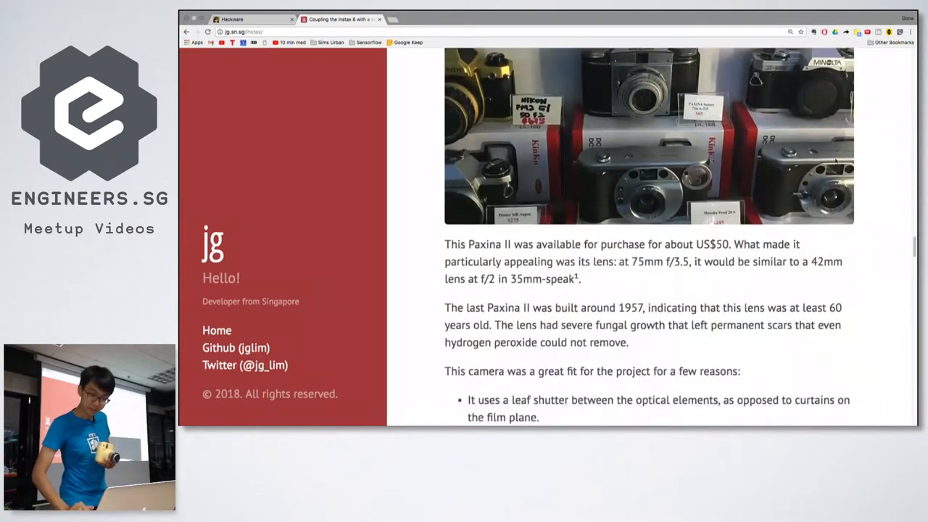
scroll(down, 3)
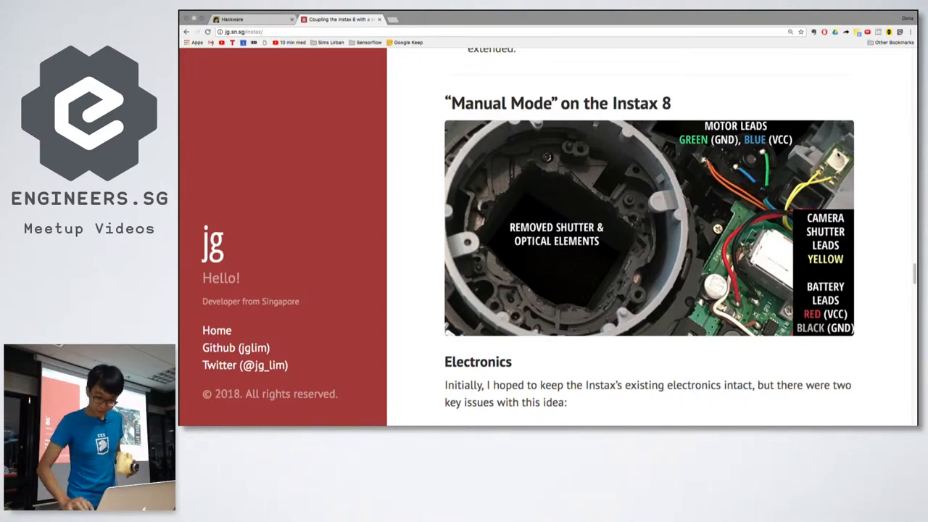
scroll(down, 3)
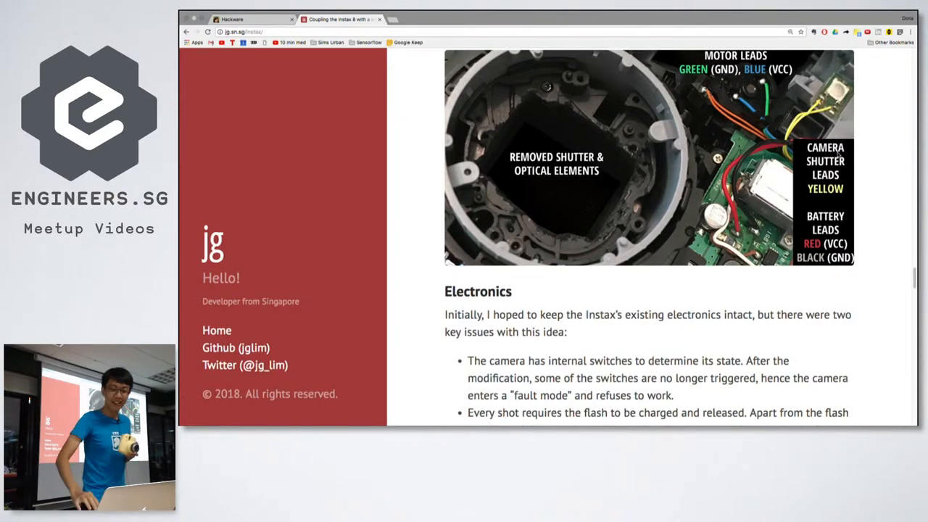
scroll(up, 3)
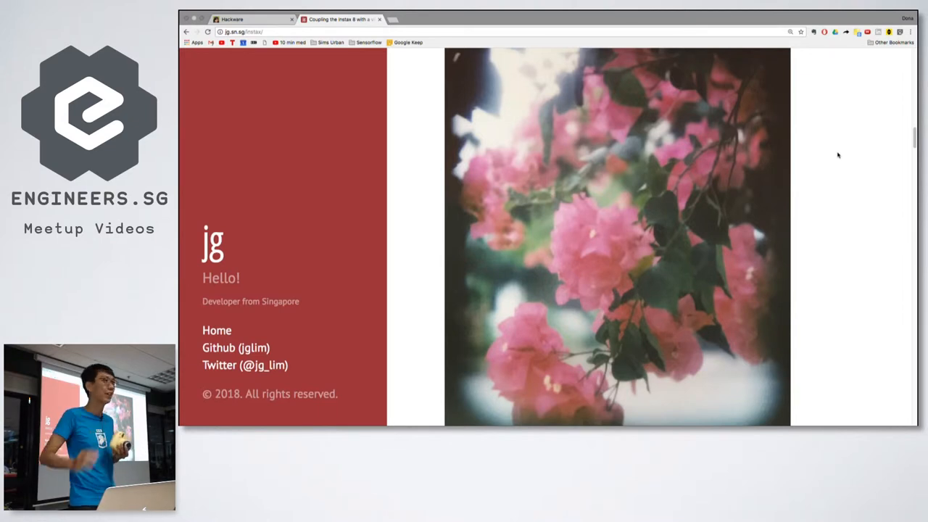
scroll(down, 3)
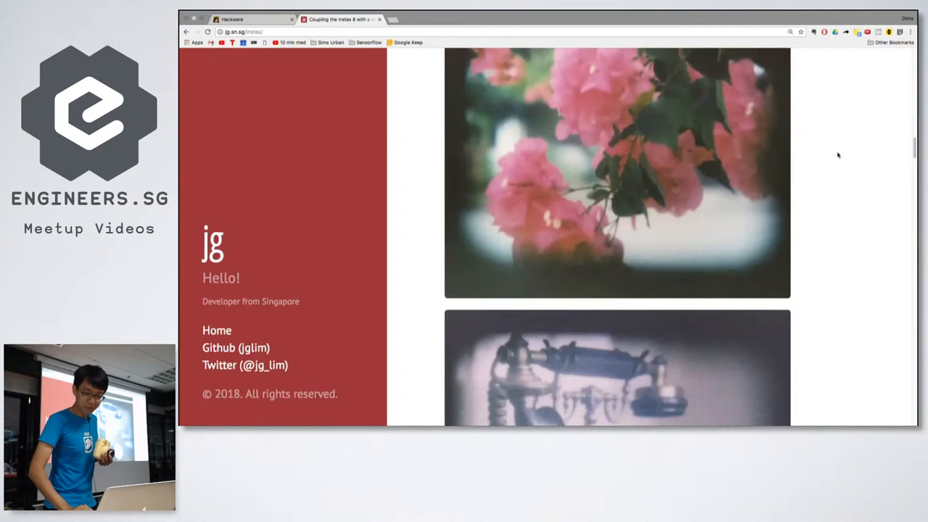
scroll(down, 3)
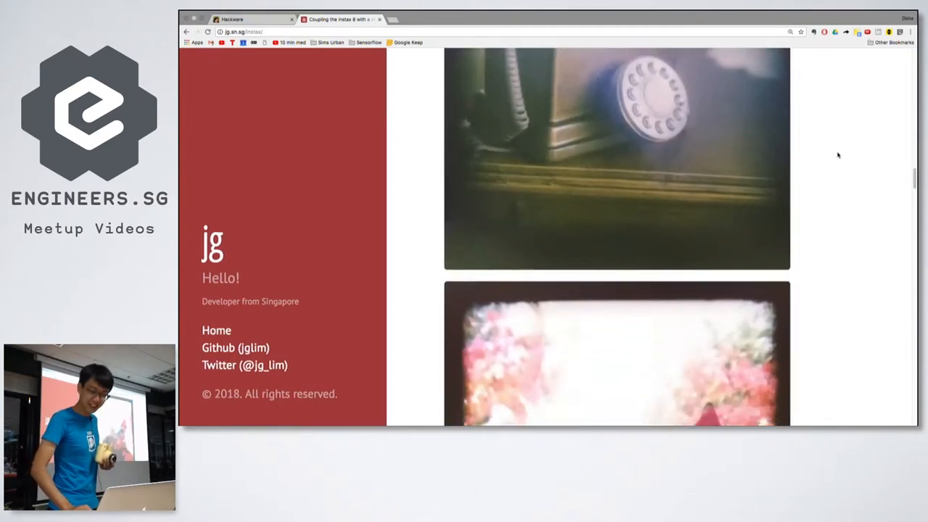
scroll(down, 3)
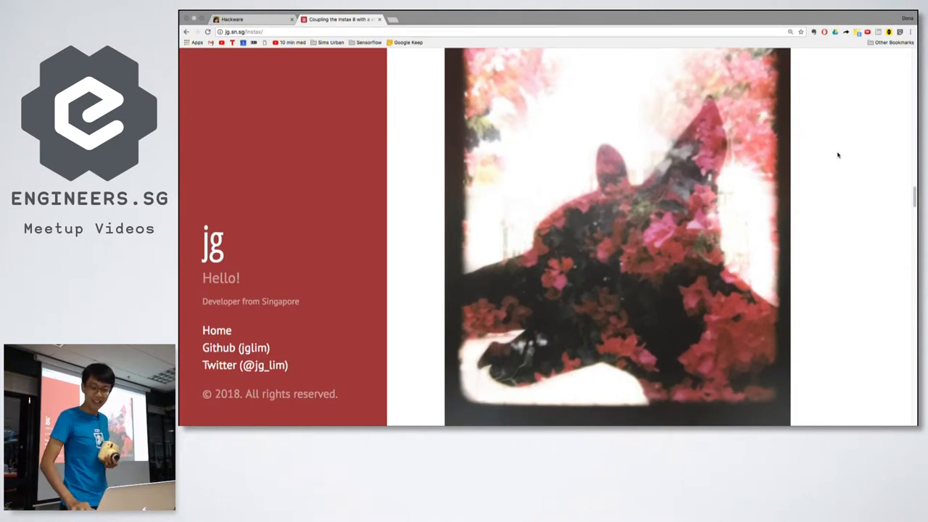
scroll(down, 3)
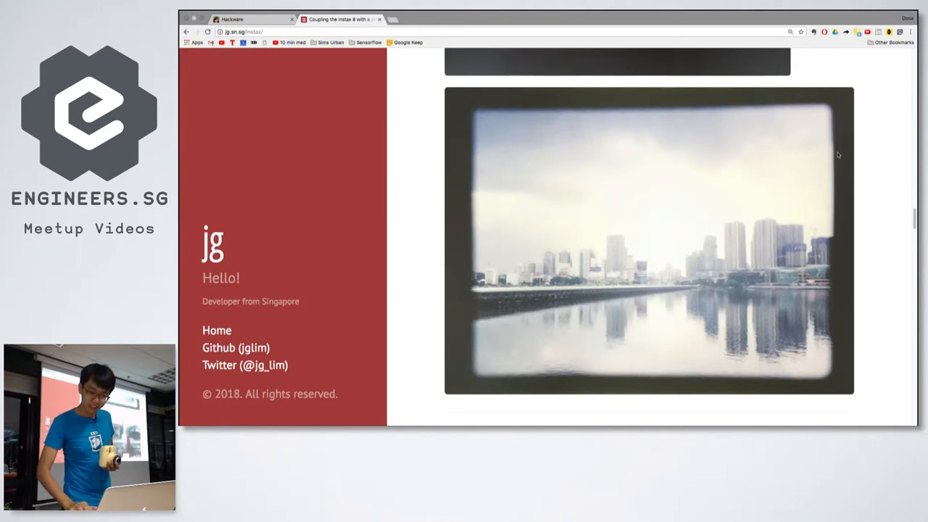
scroll(down, 3)
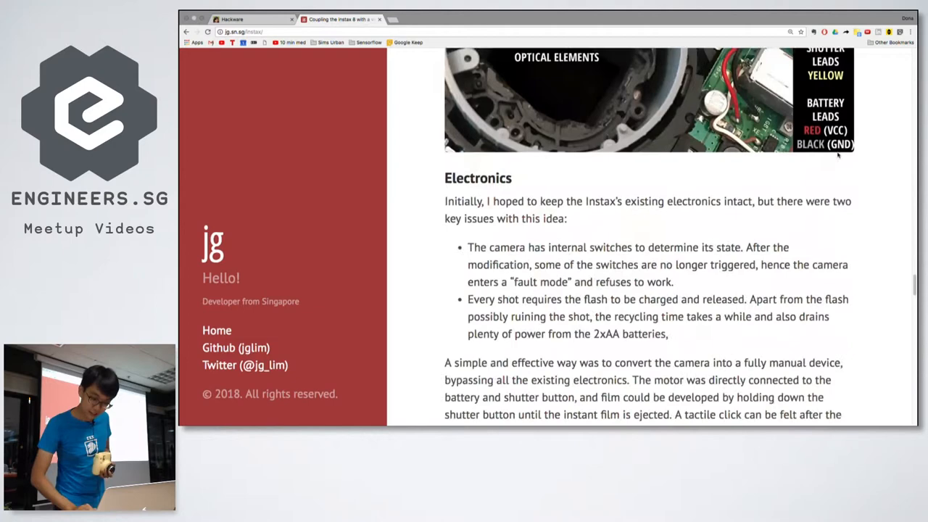
scroll(down, 3)
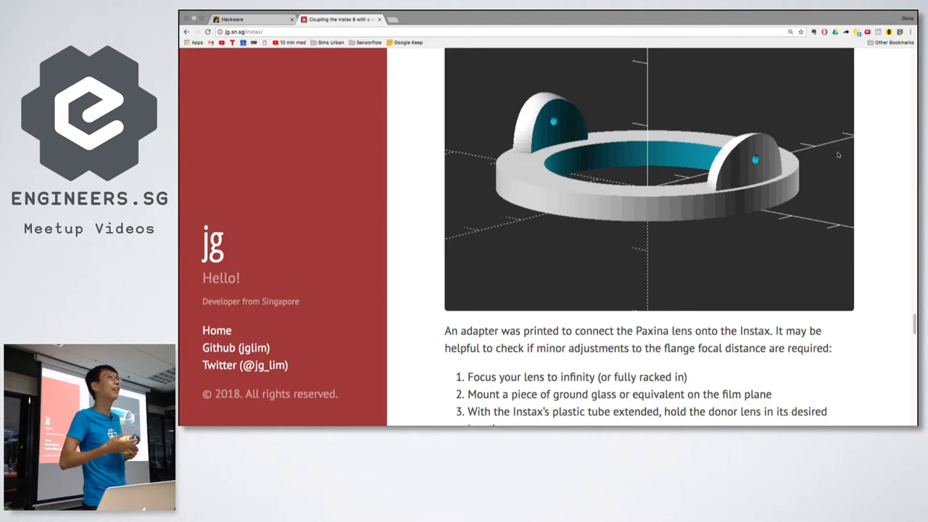
scroll(down, 3)
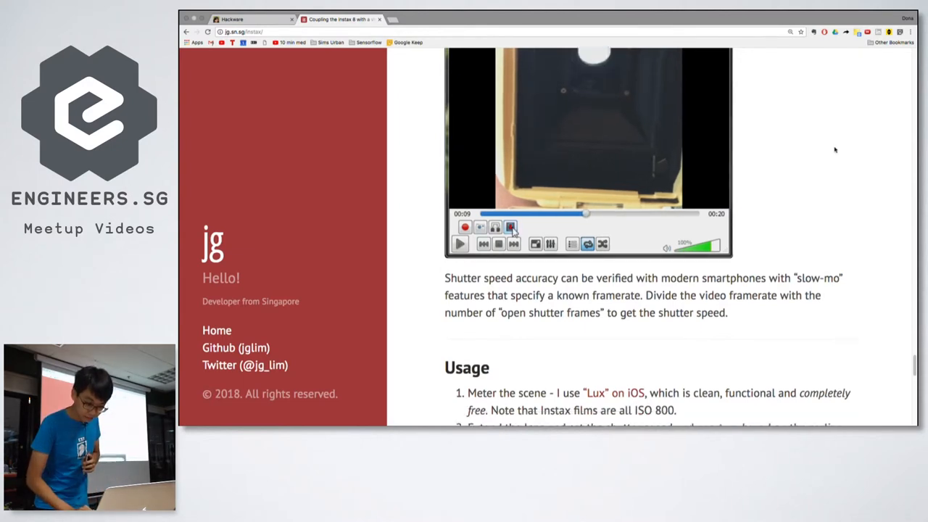
scroll(down, 3)
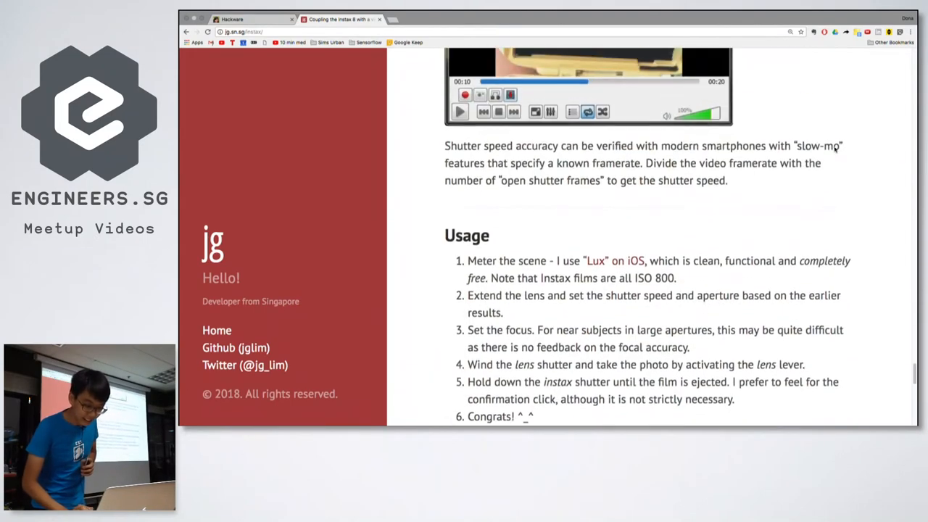
scroll(down, 3)
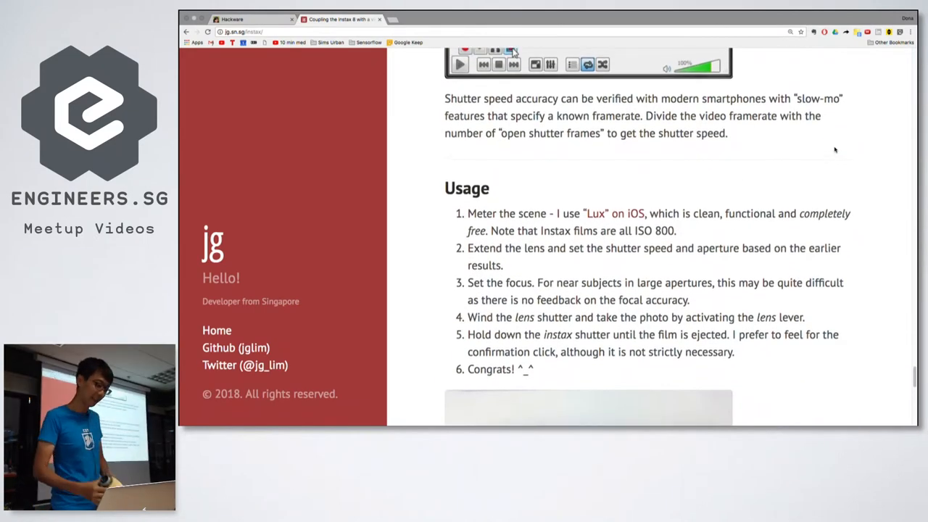